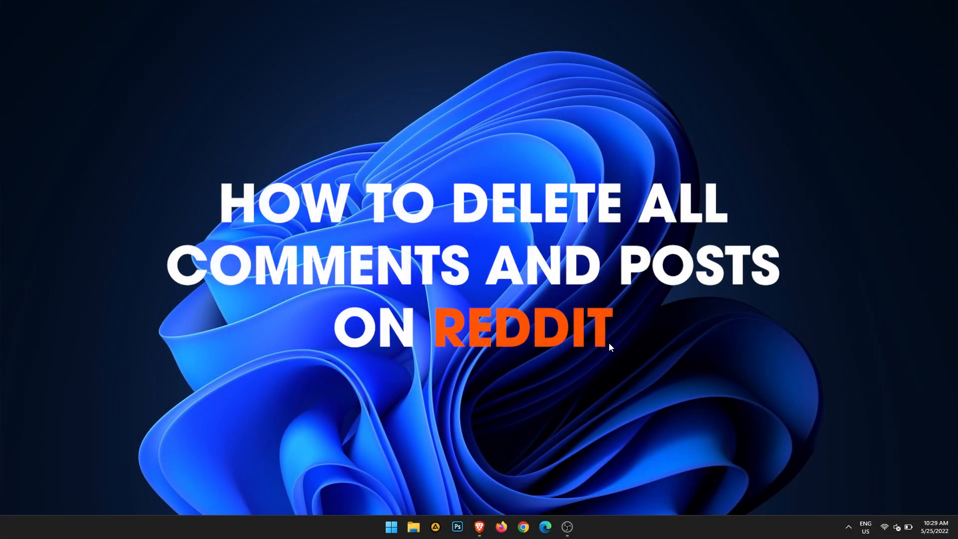
pyautogui.moveTo(599, 462)
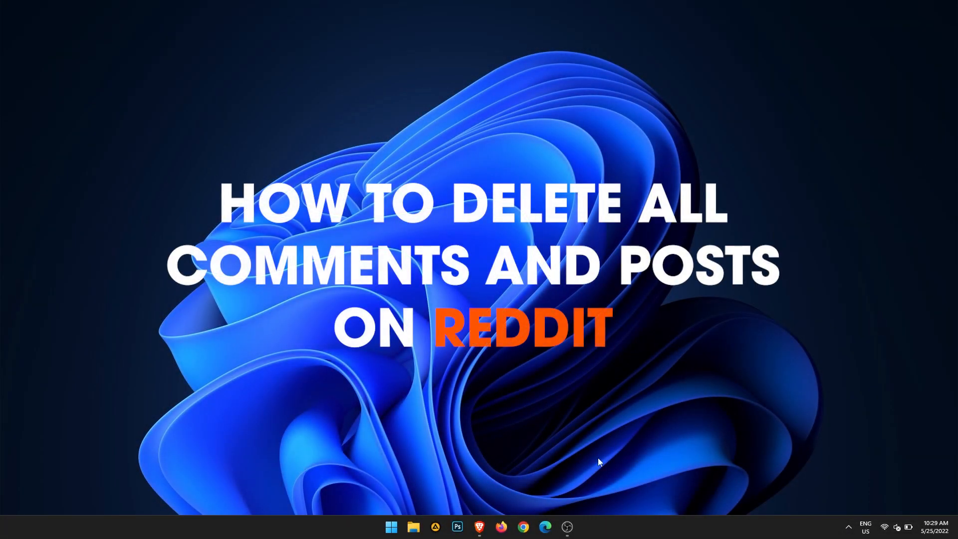
pyautogui.moveTo(598, 392)
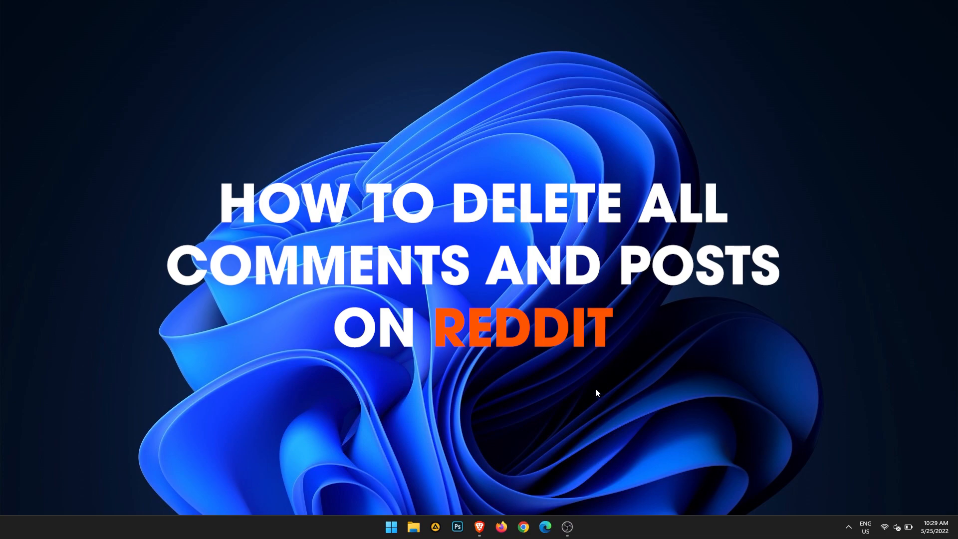
pyautogui.moveTo(450, 218)
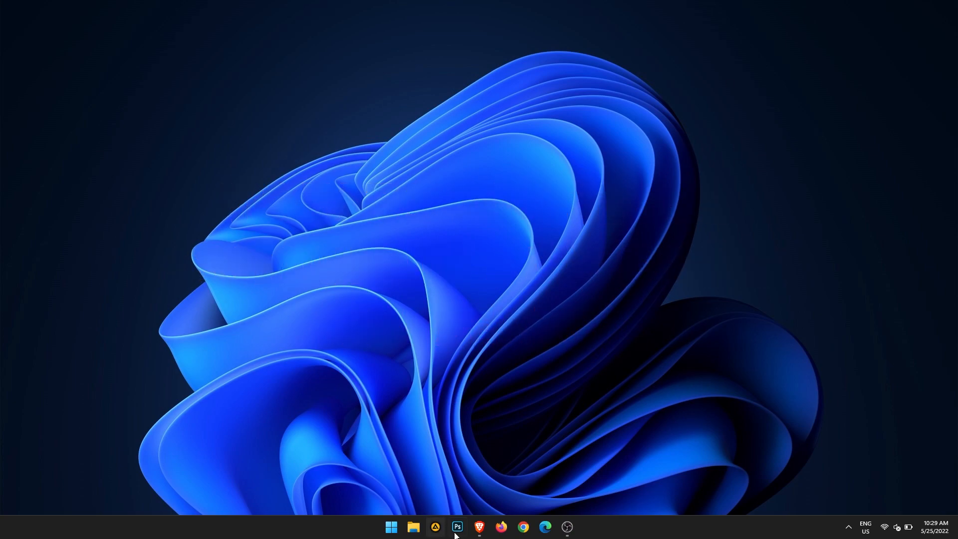
# - Install the Nuke Reddit History extension from its Chrome Web Store page into Brave
pyautogui.click(478, 526)
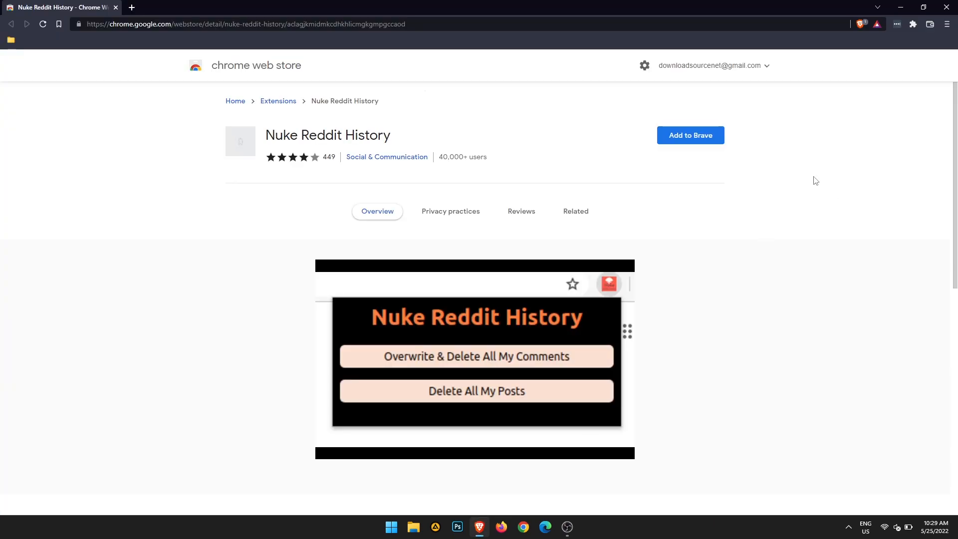
pyautogui.moveTo(104, 66)
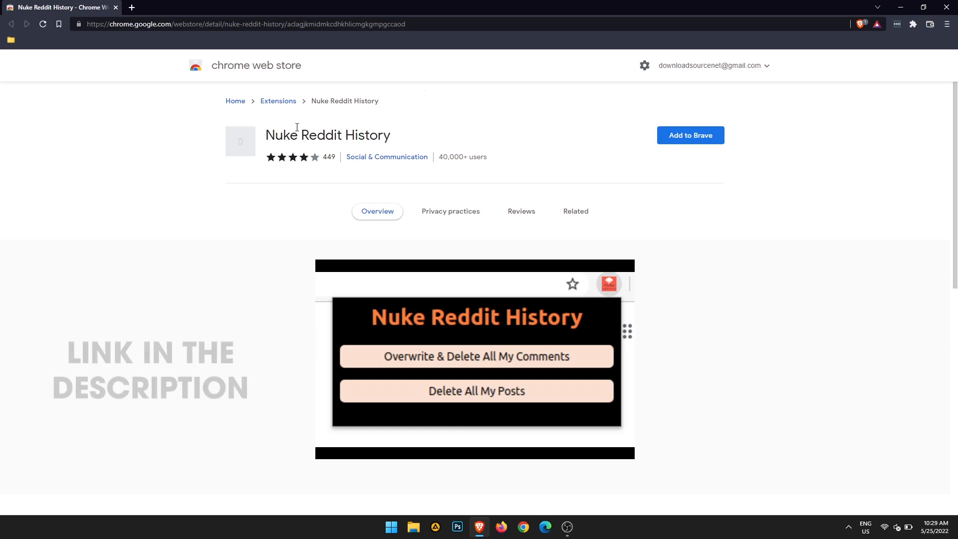
pyautogui.moveTo(691, 135)
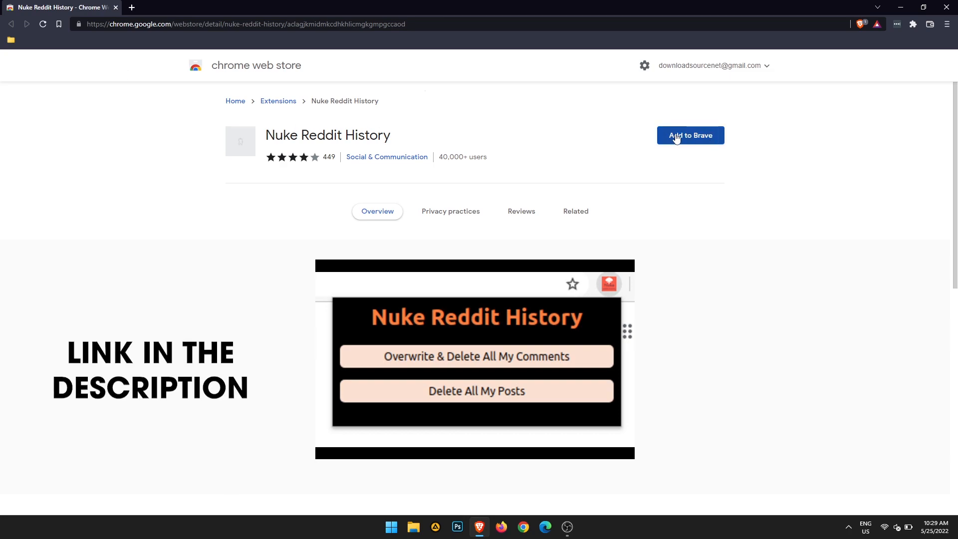
pyautogui.click(690, 135)
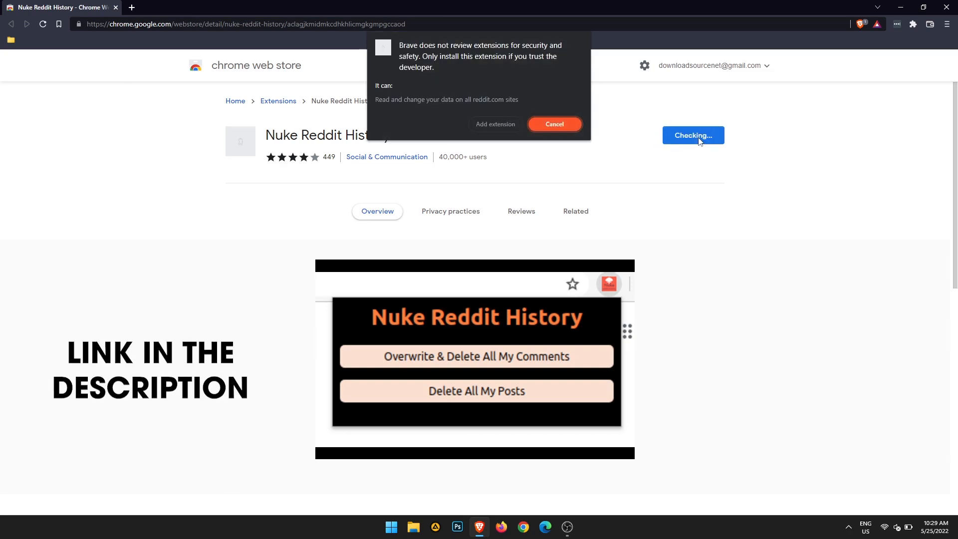
pyautogui.click(553, 124)
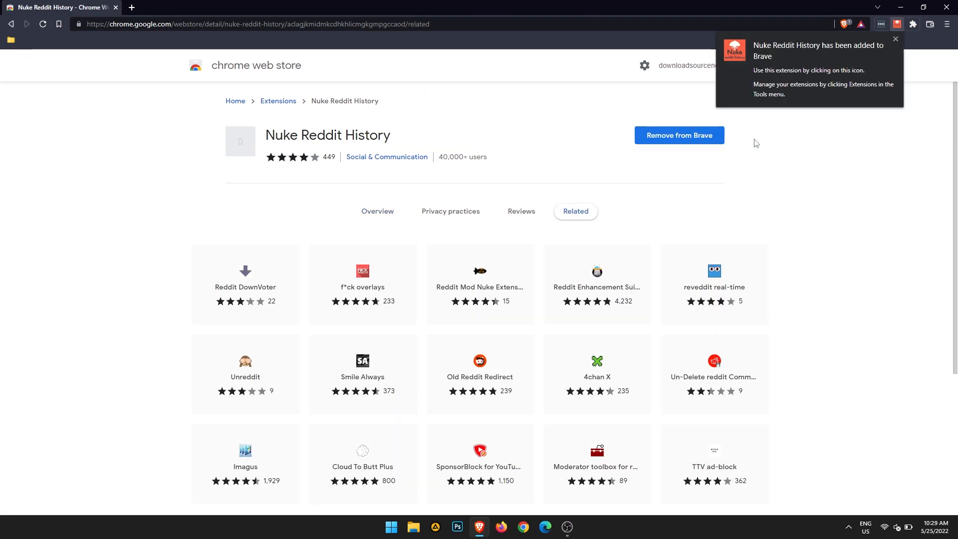
# - Switch to the Reddit tab showing your profile's Comments listing
pyautogui.click(895, 39)
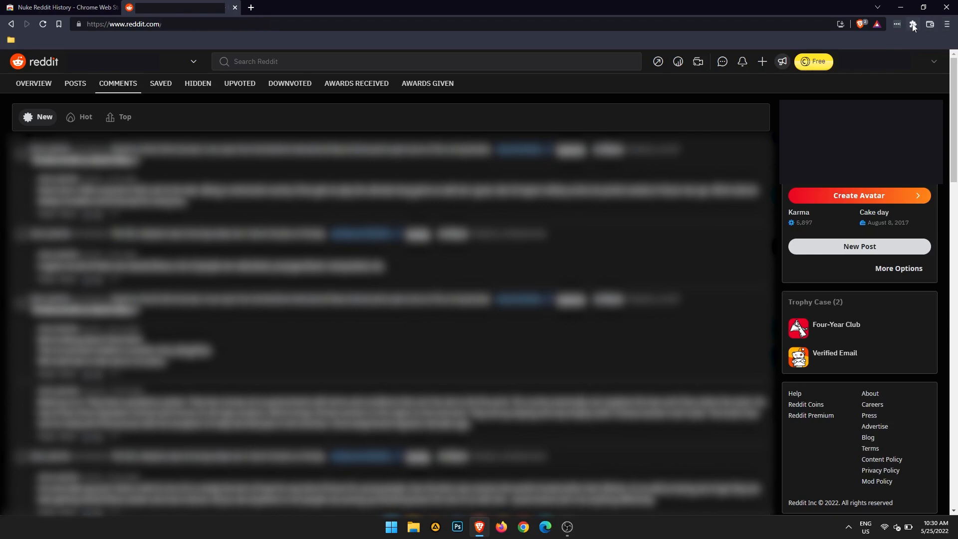
pyautogui.moveTo(912, 24)
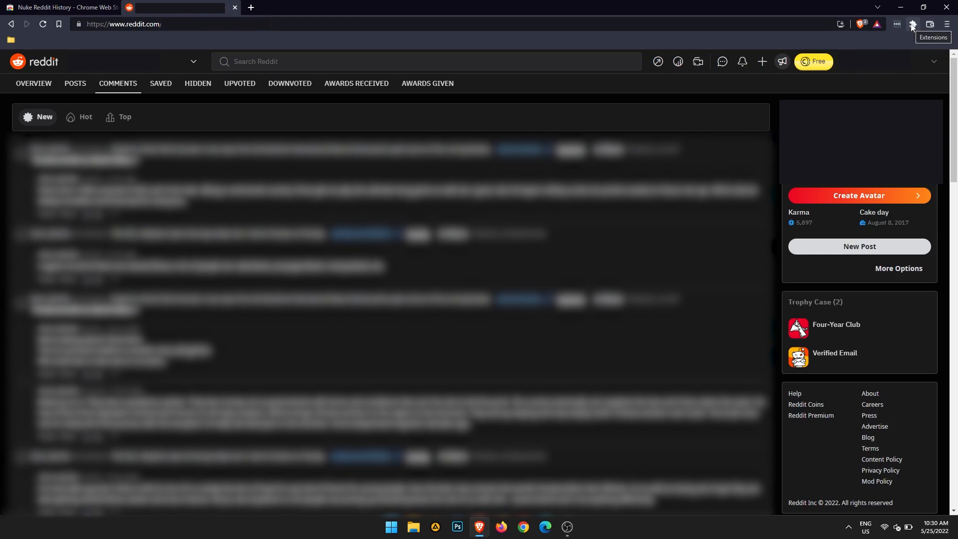
# - Run Nuke Reddit History's Overwrite & Delete All My Comments on the profile
pyautogui.click(911, 24)
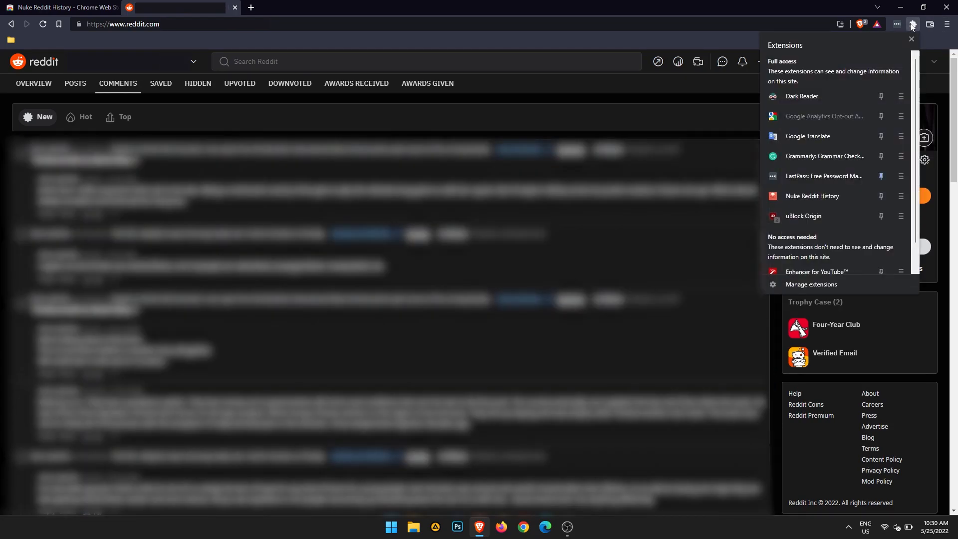
pyautogui.moveTo(800, 176)
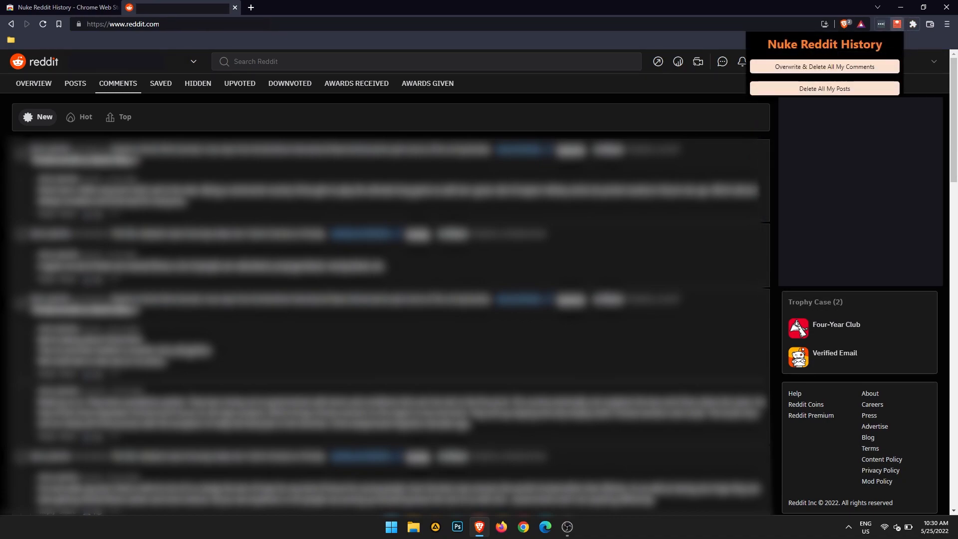
pyautogui.moveTo(816, 80)
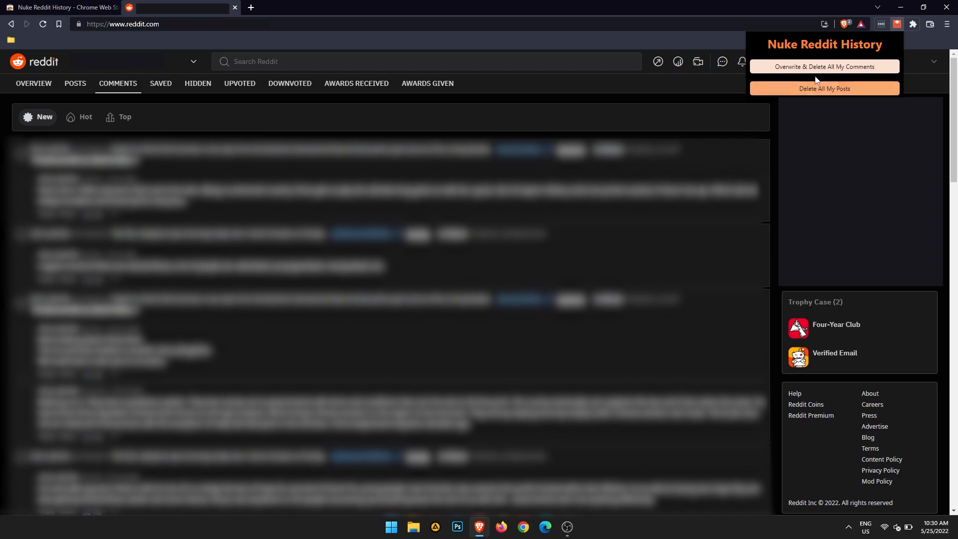
pyautogui.moveTo(825, 67)
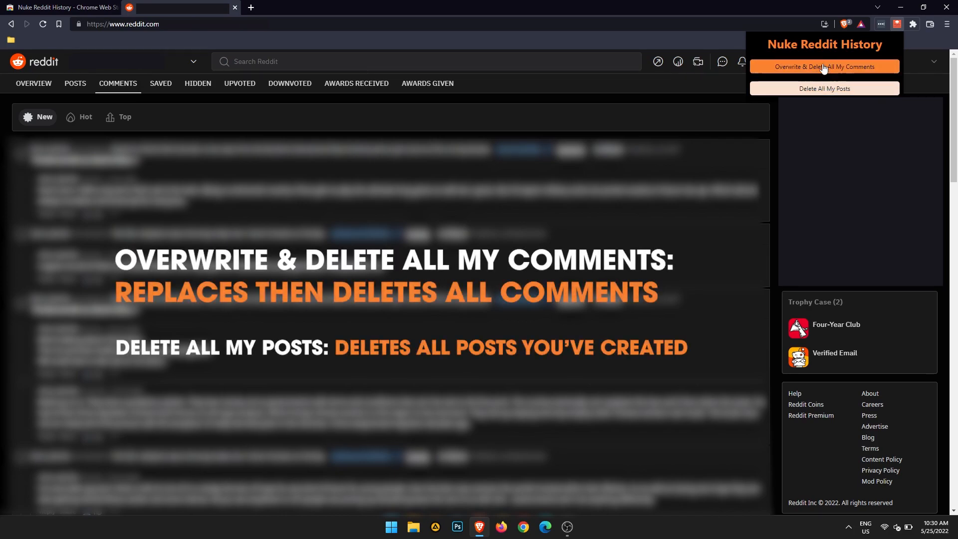
pyautogui.moveTo(824, 89)
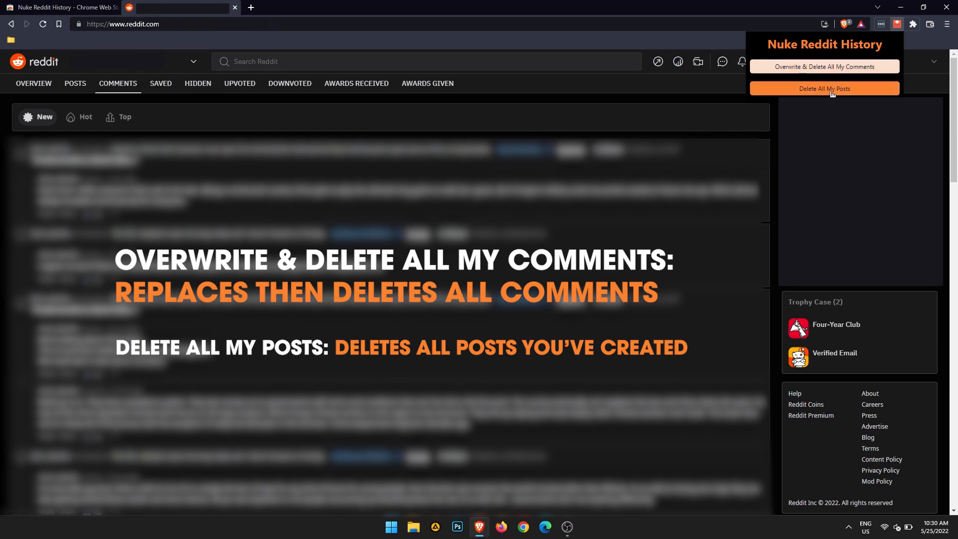
pyautogui.moveTo(825, 67)
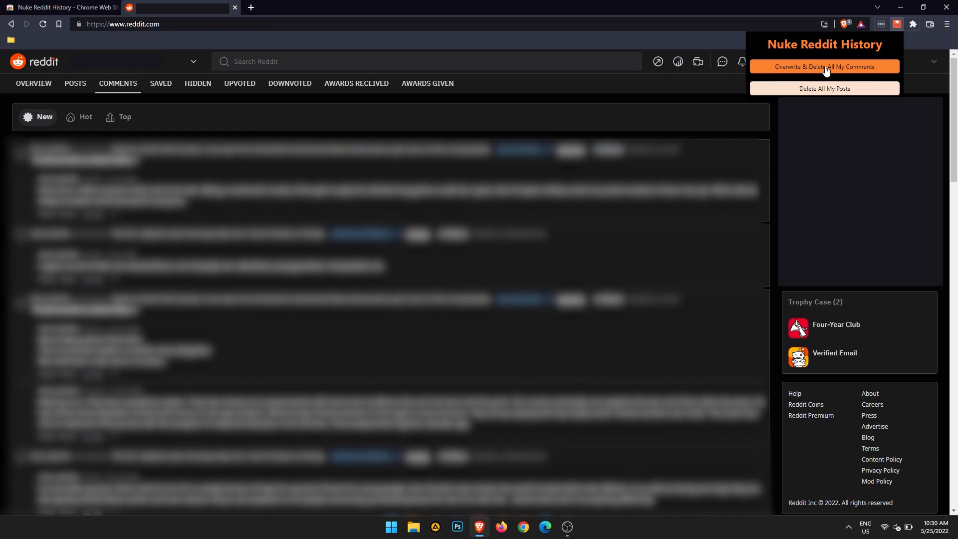
pyautogui.click(824, 67)
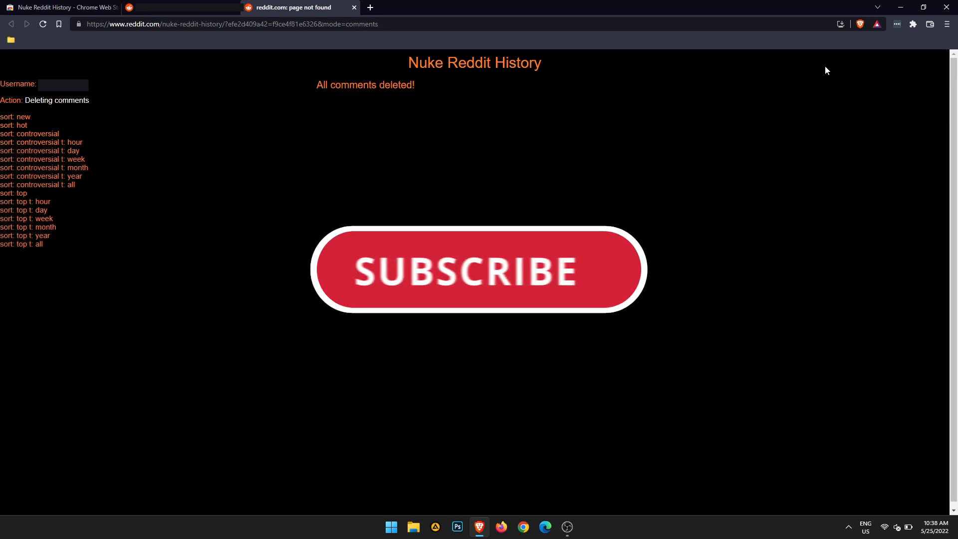
# - Reload the Reddit profile and confirm Posts and Comments both show no activity
pyautogui.click(477, 270)
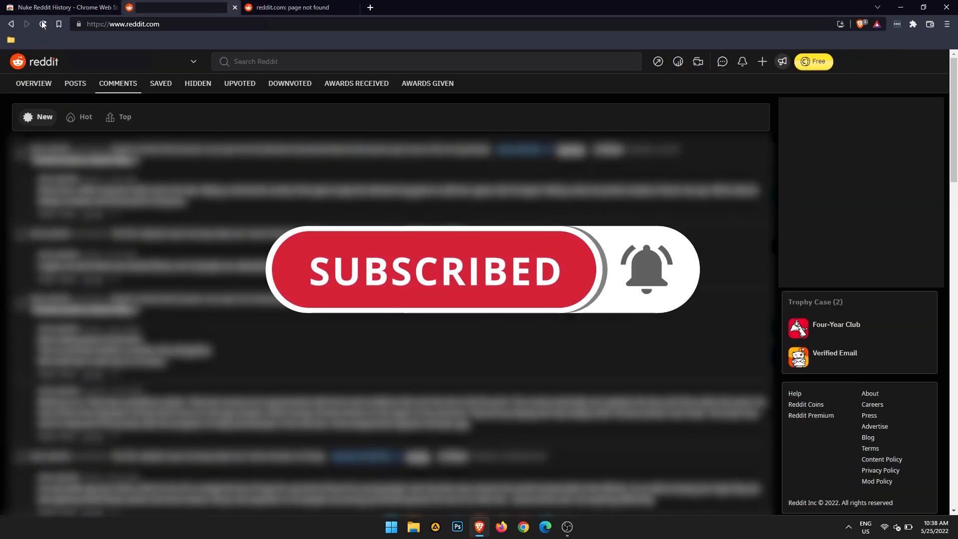
pyautogui.click(43, 24)
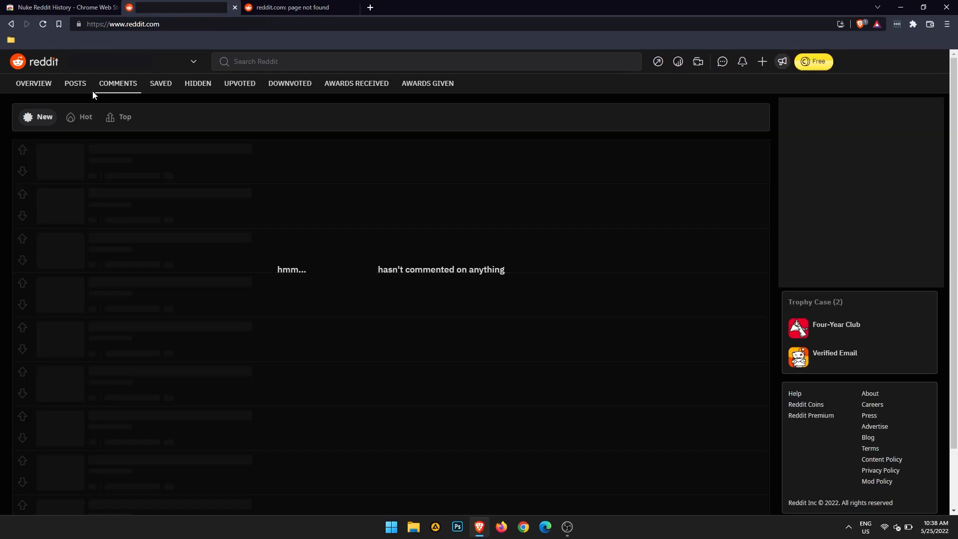
pyautogui.click(75, 83)
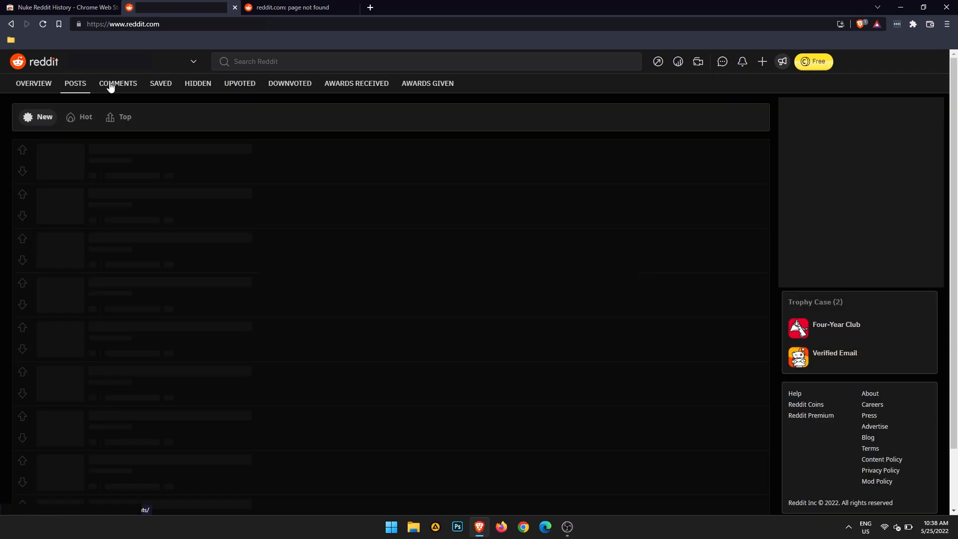
pyautogui.click(117, 83)
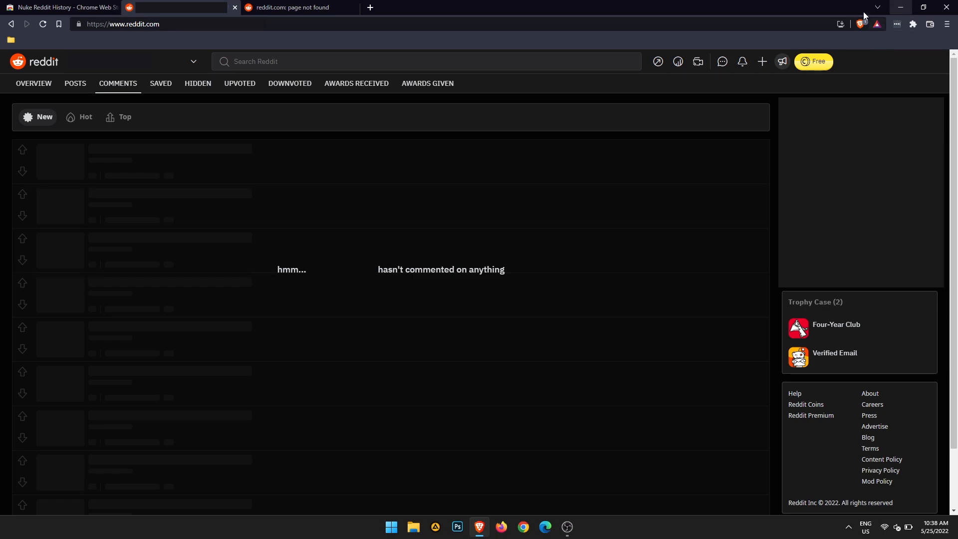
pyautogui.click(913, 24)
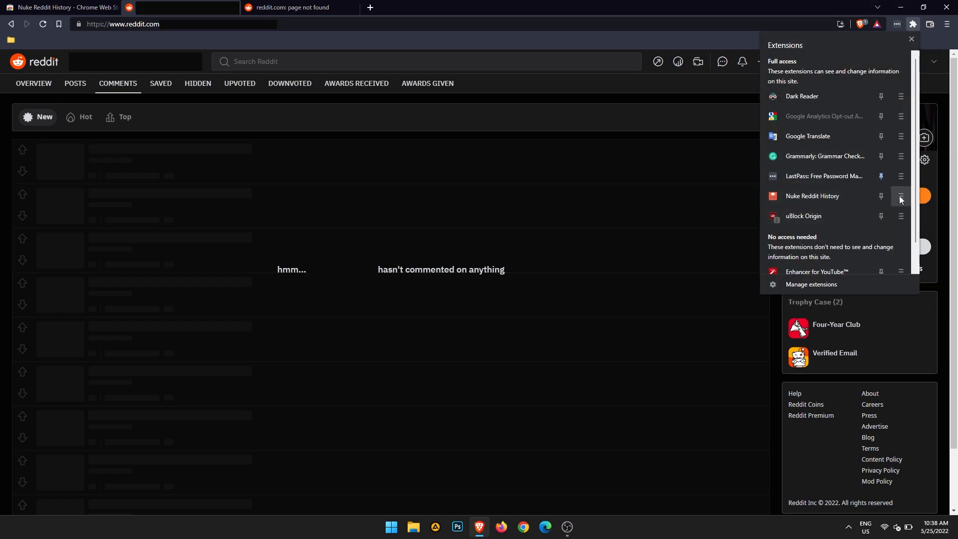
pyautogui.moveTo(900, 197)
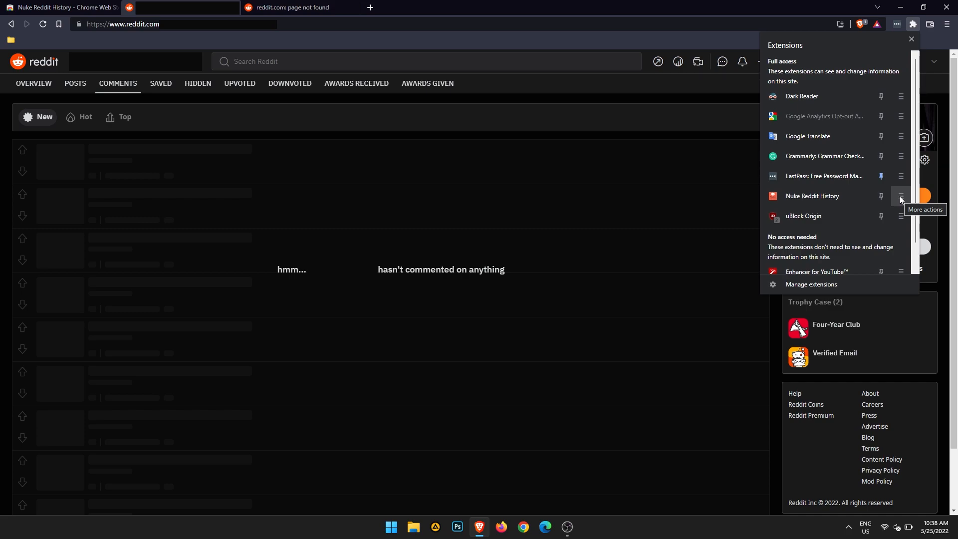
# - Remove Nuke Reddit History from Brave via its More actions menu and close the browser
pyautogui.click(900, 197)
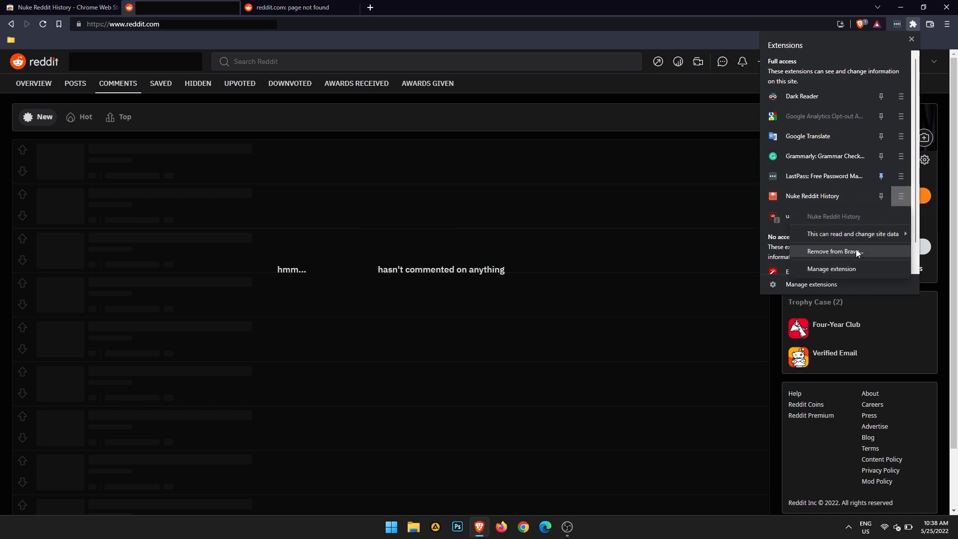
pyautogui.click(840, 253)
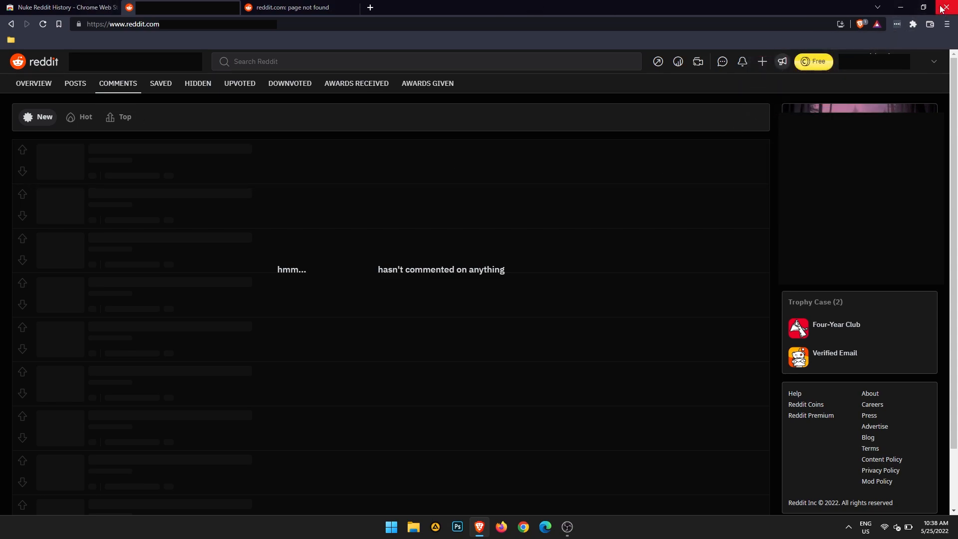
pyautogui.click(943, 7)
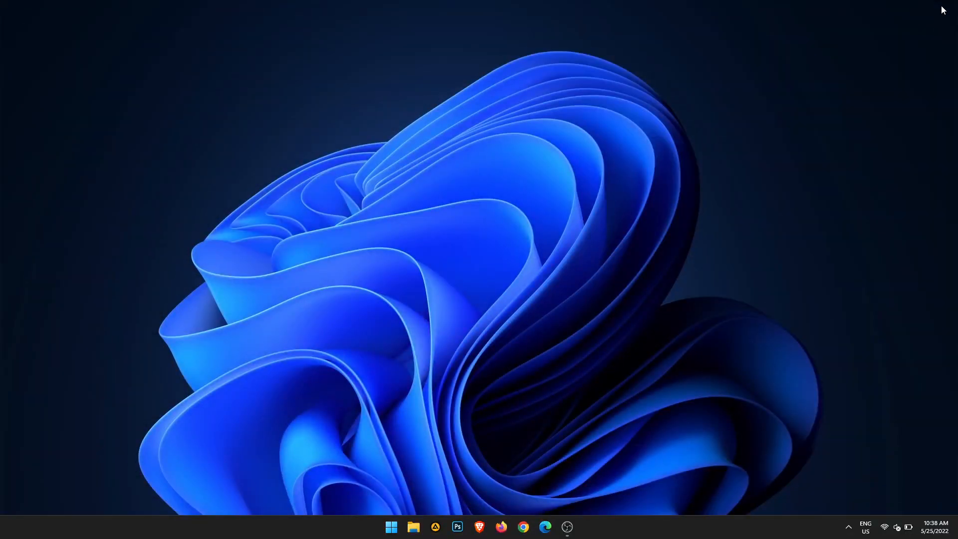
pyautogui.moveTo(797, 125)
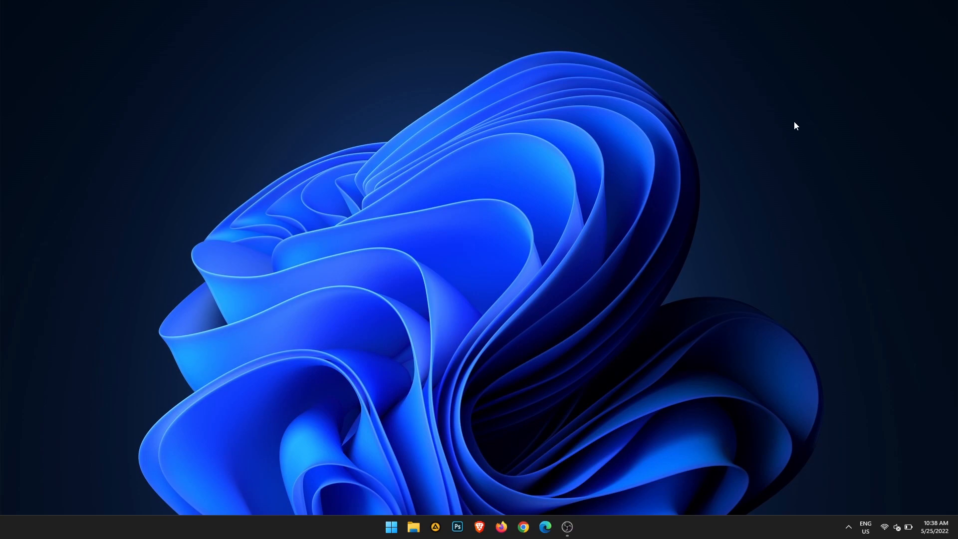
pyautogui.moveTo(769, 125)
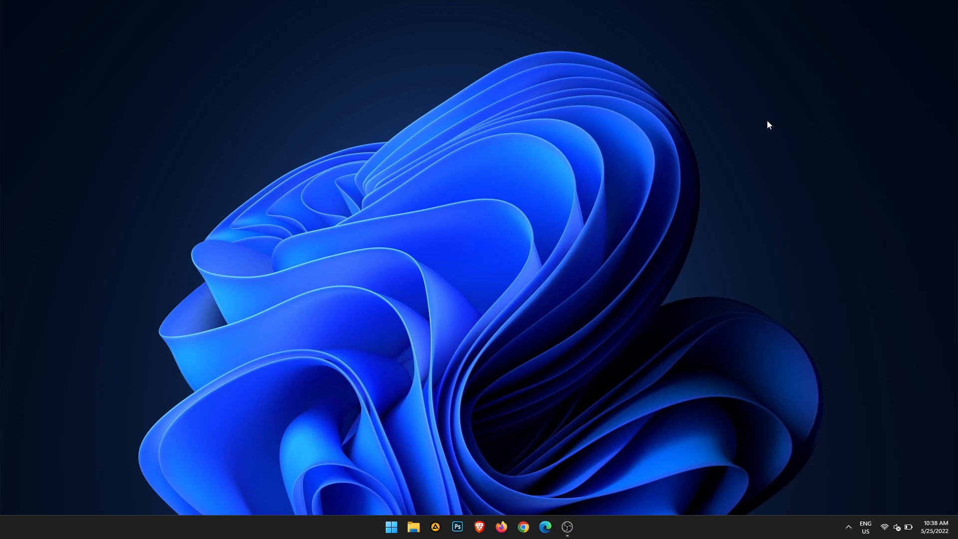